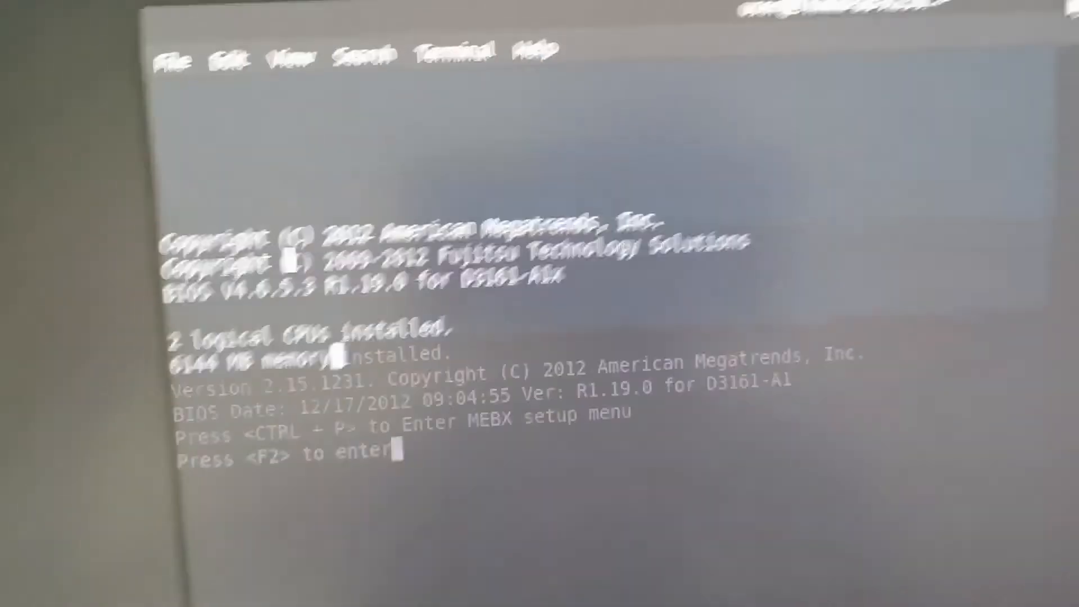
Enter BIOS Setup from the POST screen with F2, landing on the Boot settings page.
{"action": "key", "text": "f2"}
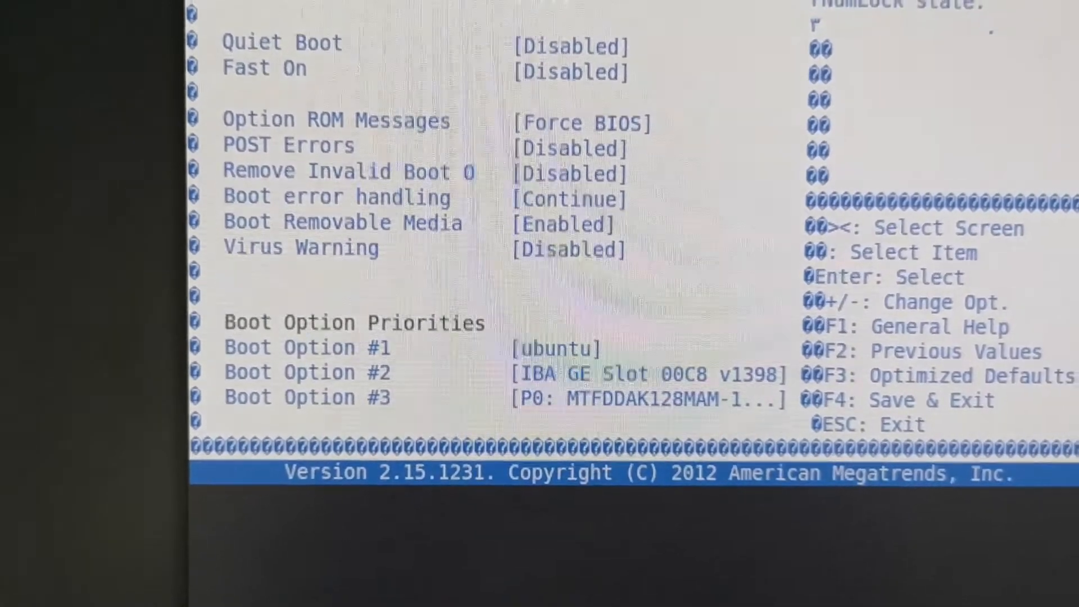
Switch from the Boot tab to the Advanced tab listing CPU, SATA and USB submenus.
{"action": "key", "text": "right"}
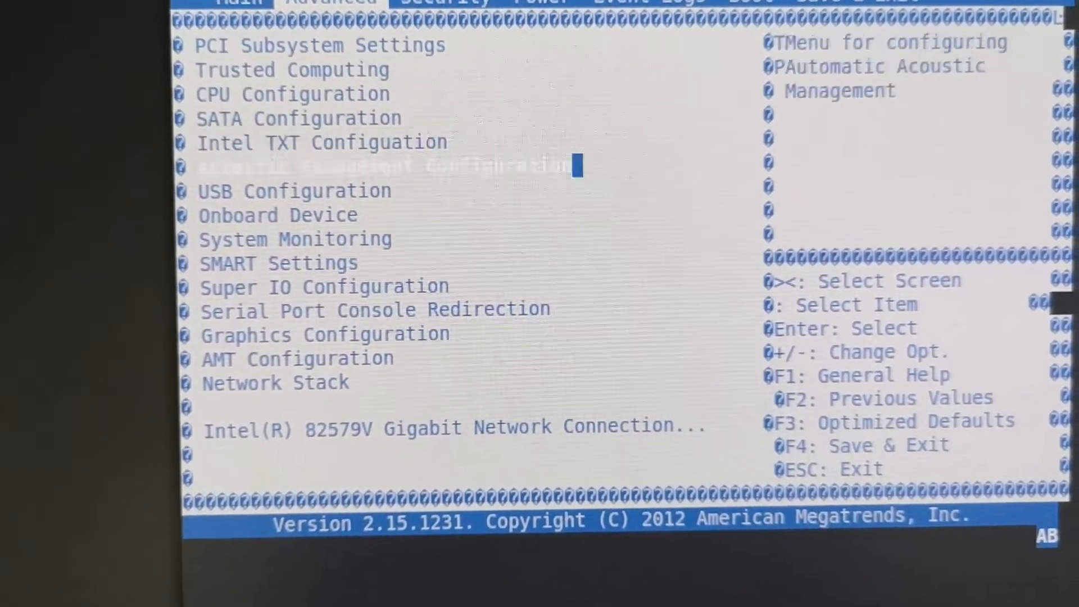
Highlight the Serial Port Console Redirection entry in the Advanced settings list.
{"action": "key", "text": "Down"}
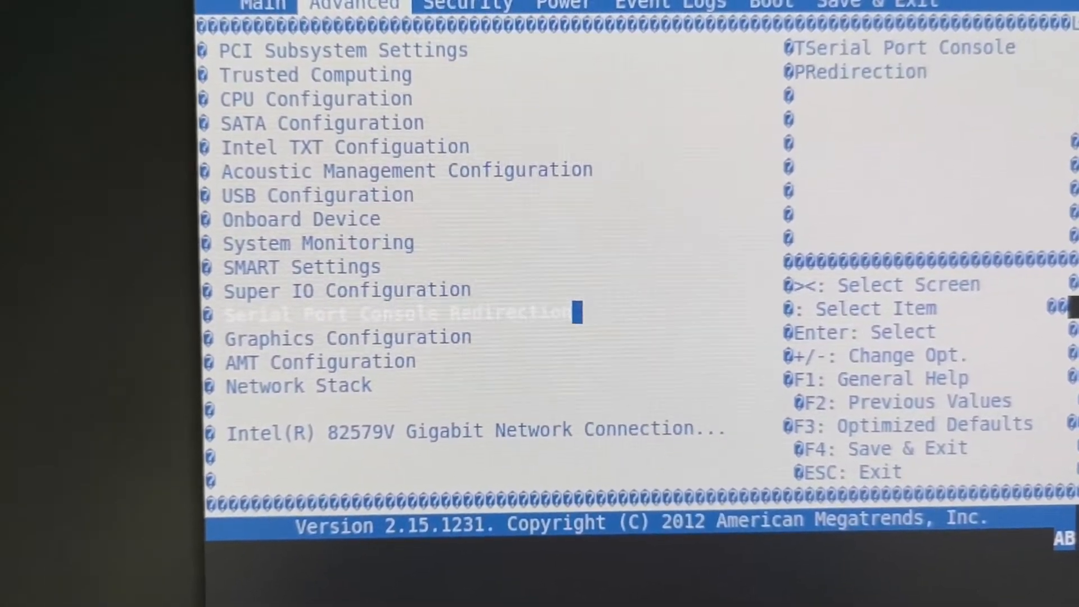